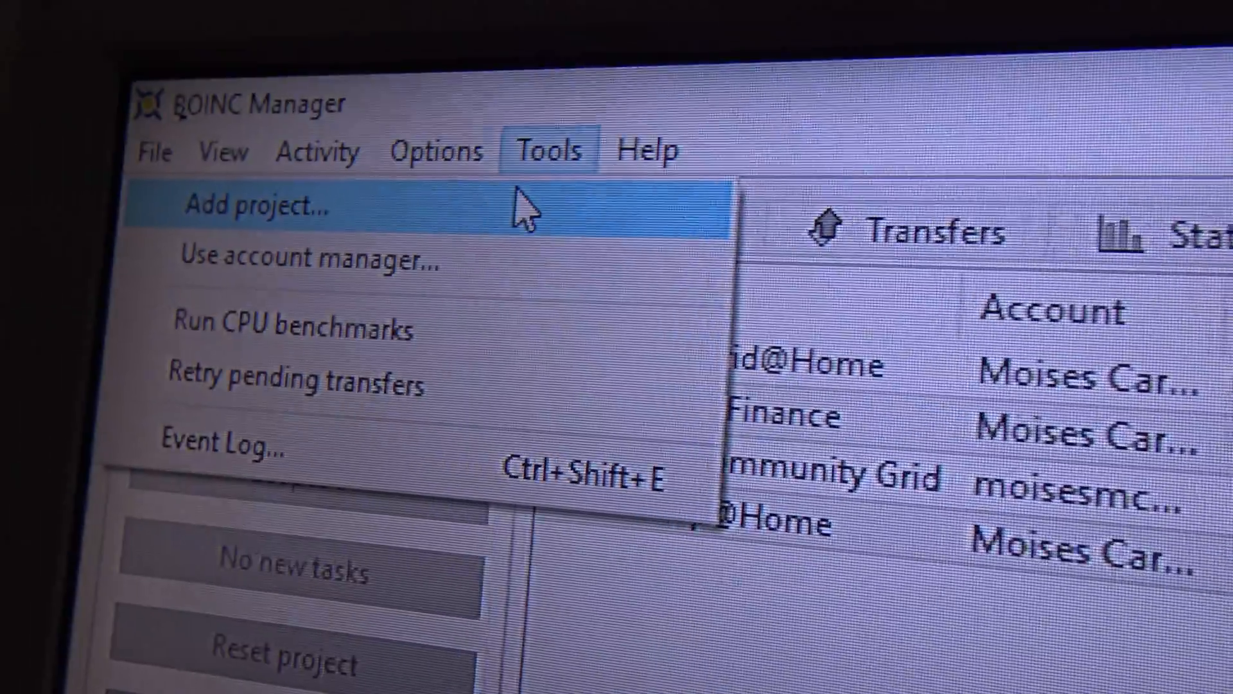
Begin adding a new project via Tools > Add project, picking Collatz Conjecture
left_click(252, 205)
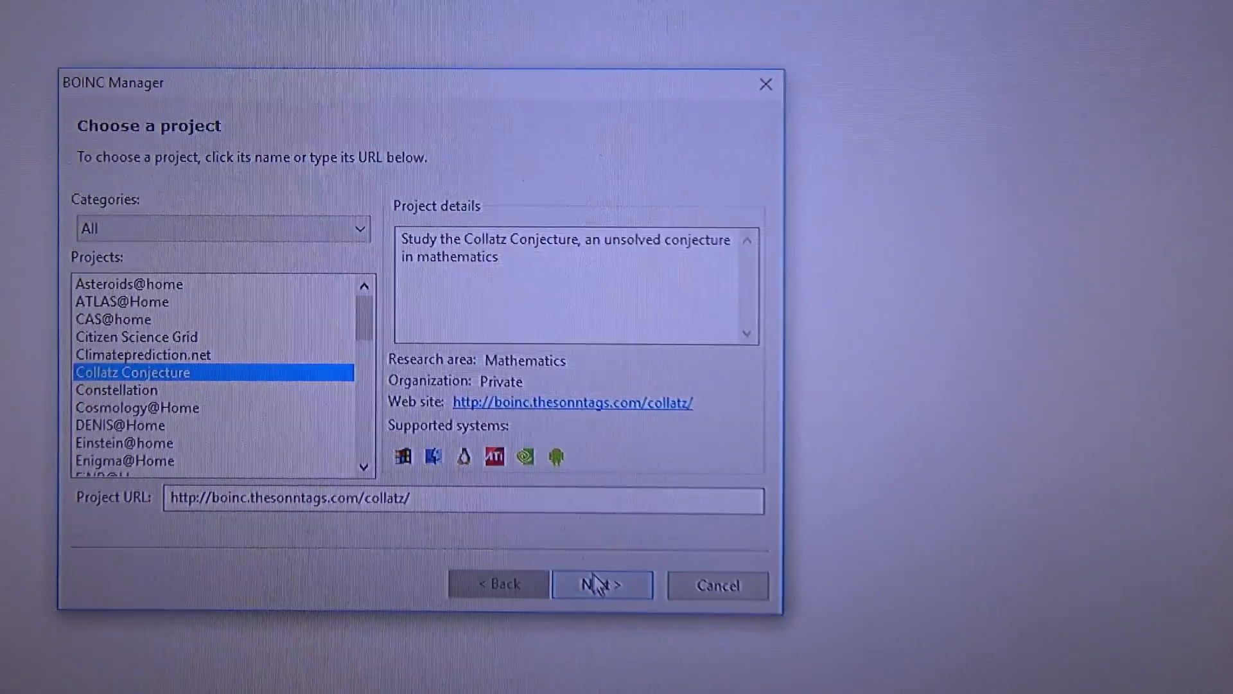
Proceed with Collatz Conjecture and enter the account password to attach the project
left_click(603, 584)
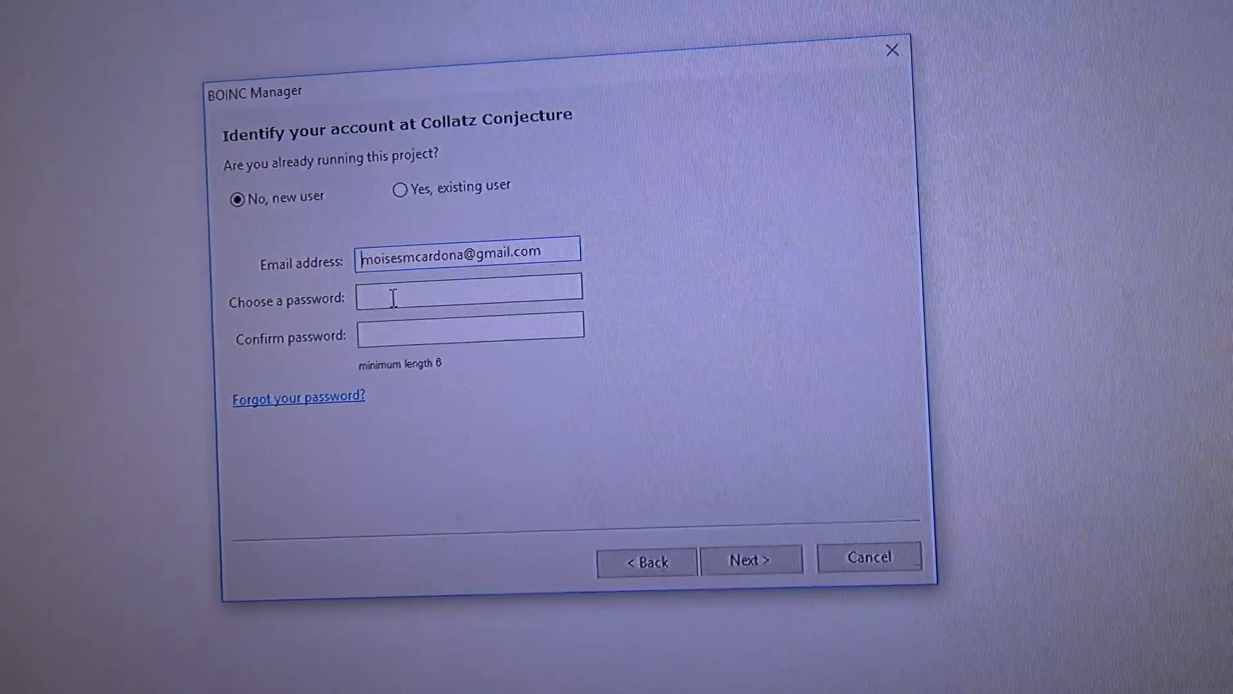
left_click(400, 190)
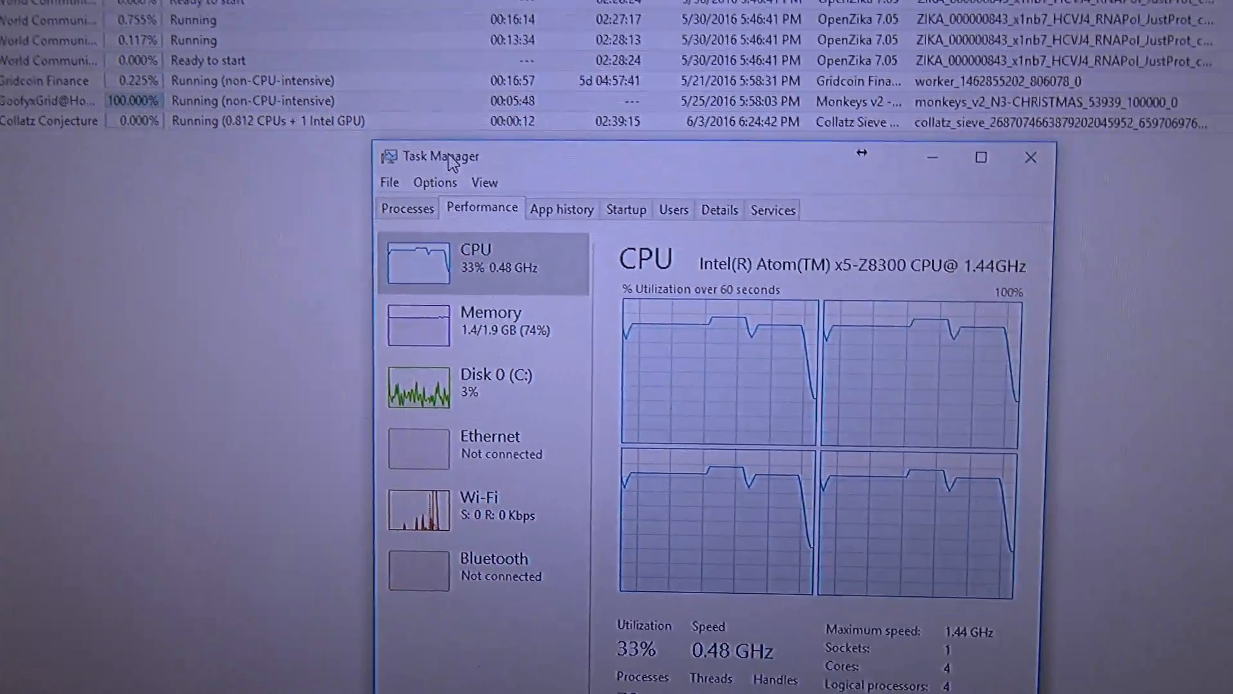
Move the Task Manager window aside to keep the CPU graphs visible
left_click_drag(441, 155, 322, 75)
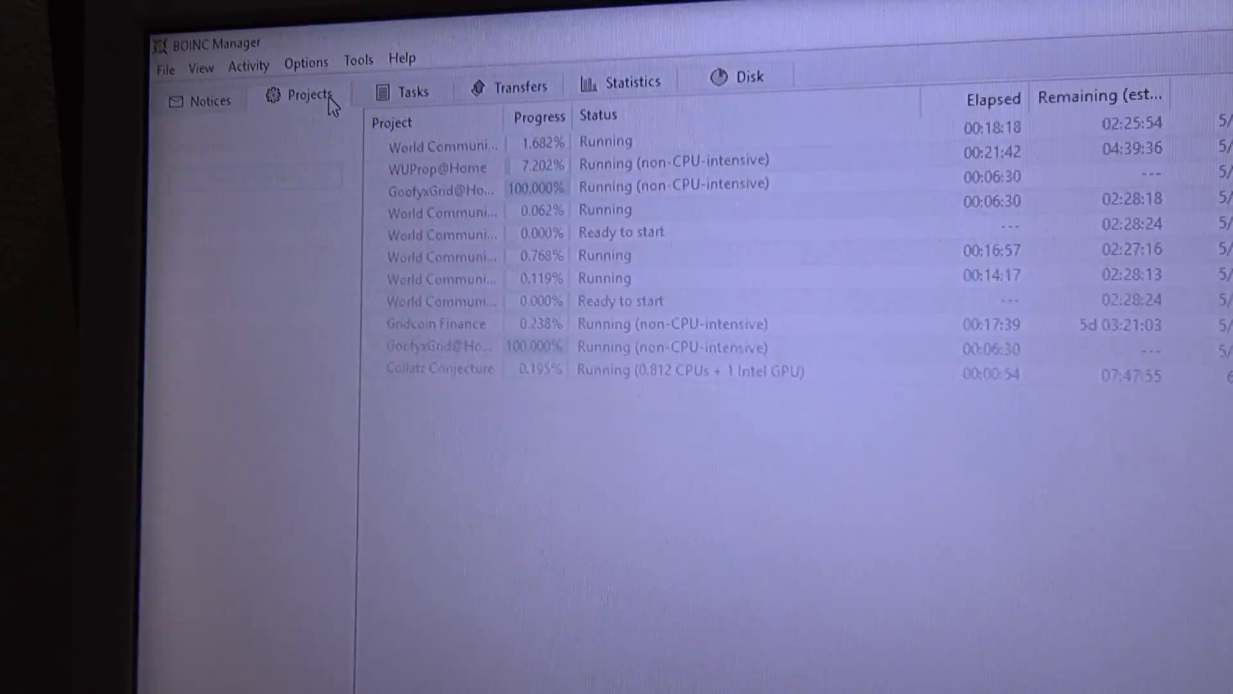
Remove Collatz Conjecture from the Projects list and return to the running tasks
left_click(307, 93)
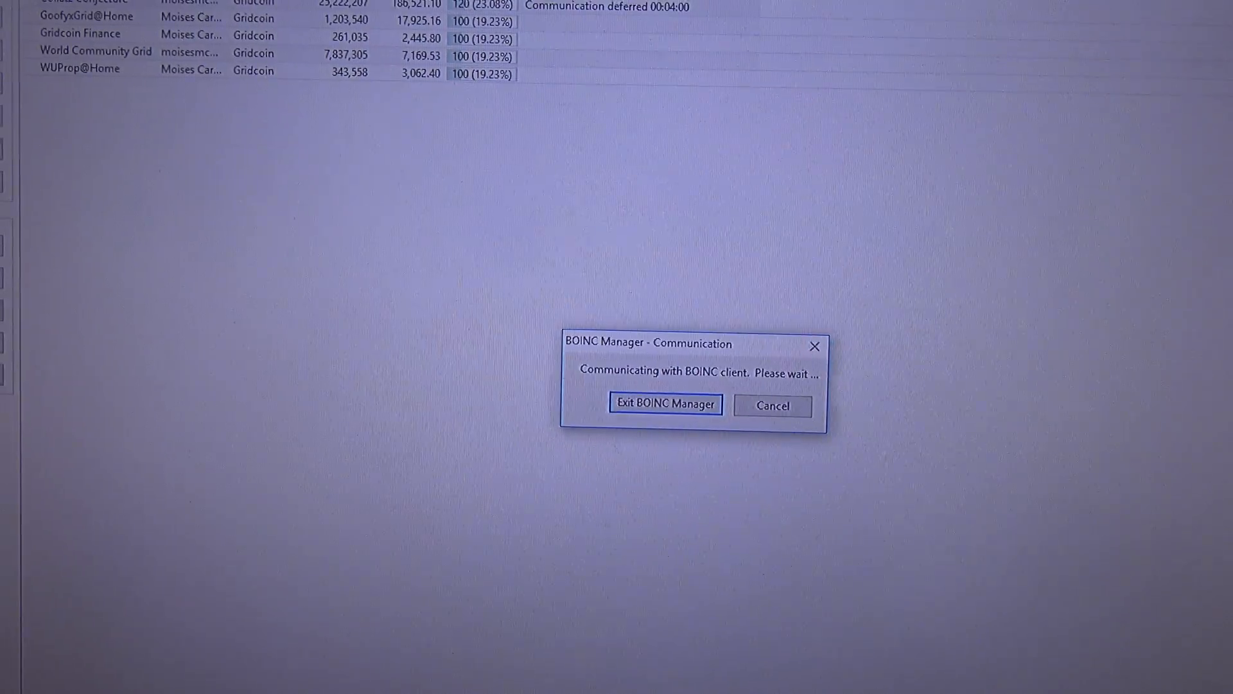
left_click(772, 406)
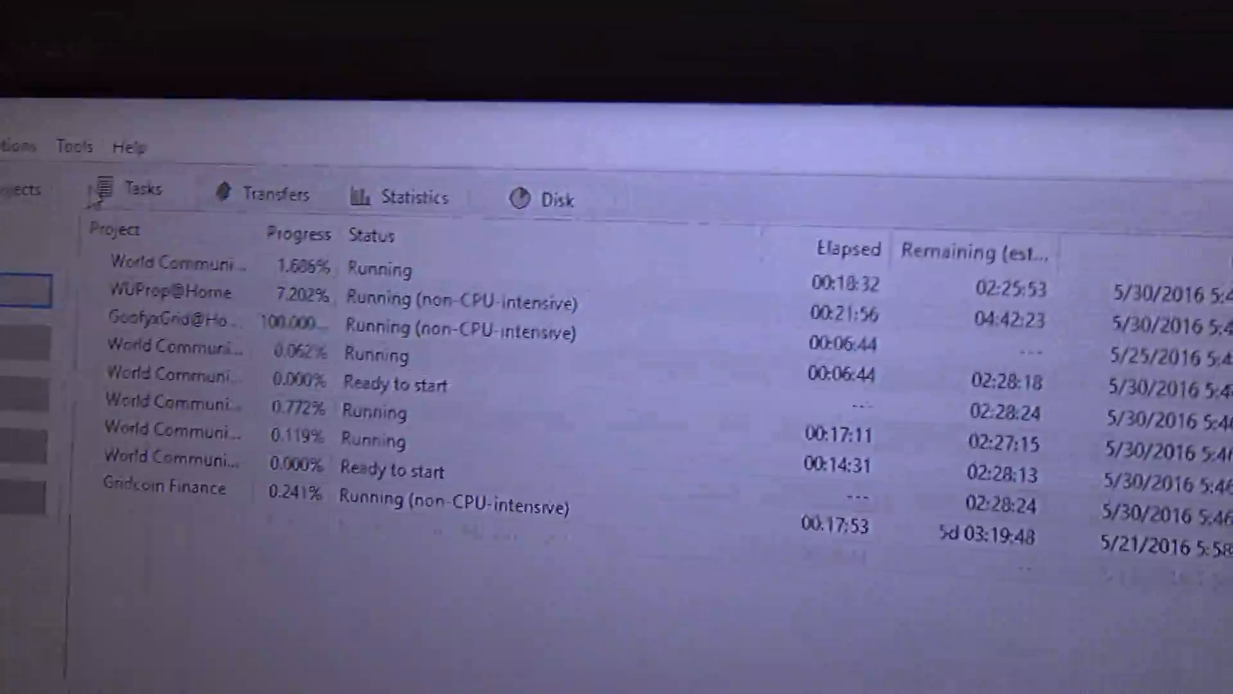